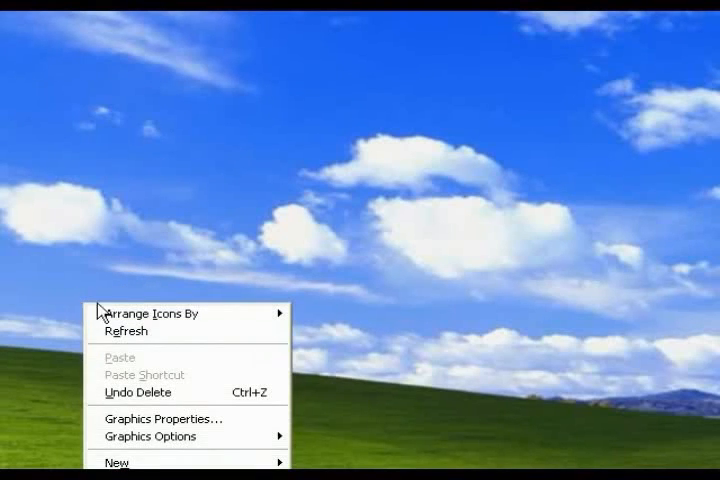
Create a desktop folder named 'Old Contacts' from the New > Folder menu.
left_click(116, 462)
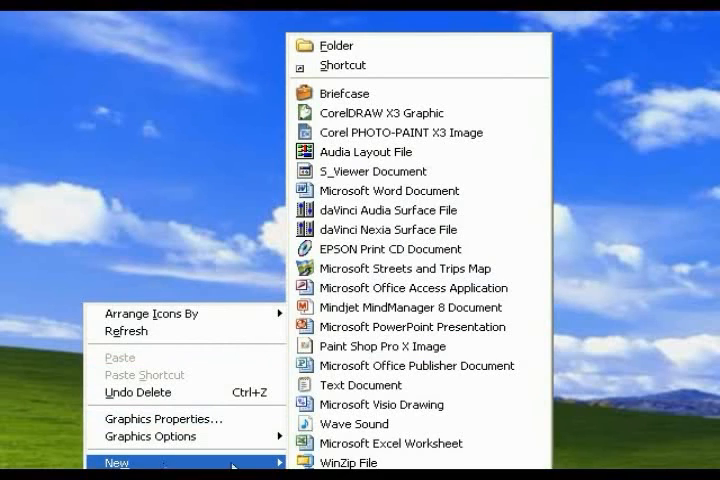
mouse_move(360, 48)
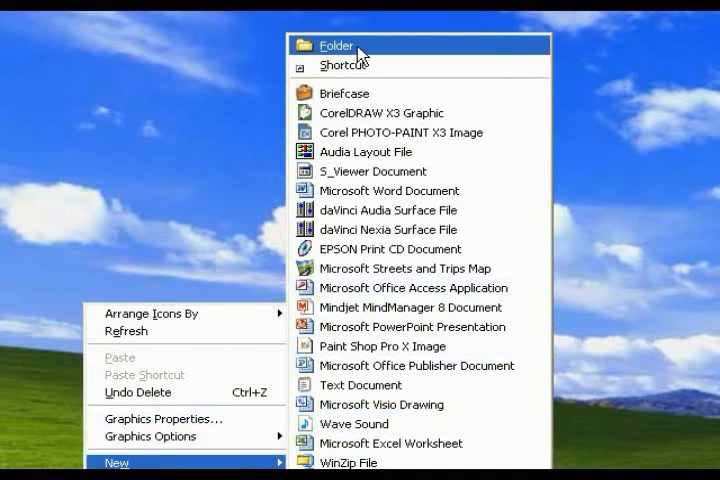
left_click(336, 44)
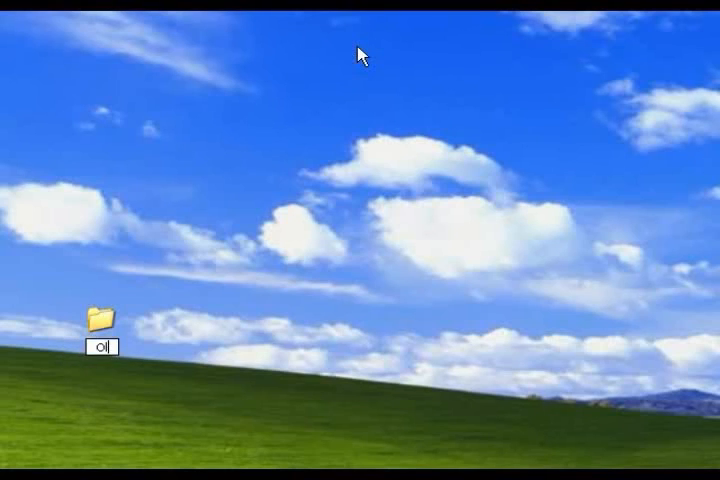
type("Old Contal")
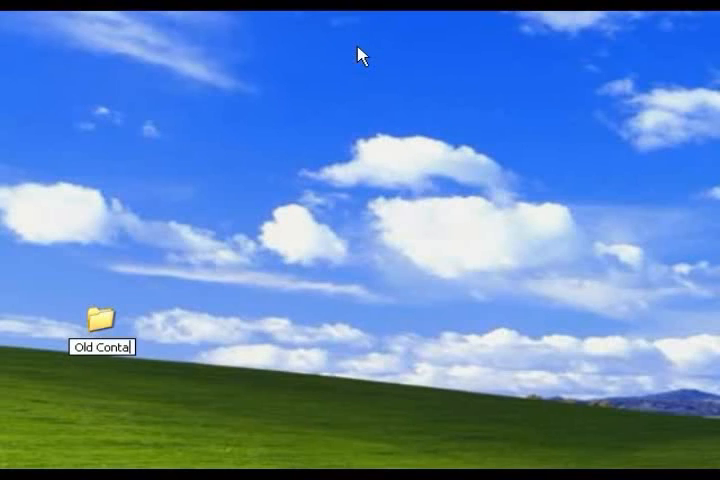
type("cts")
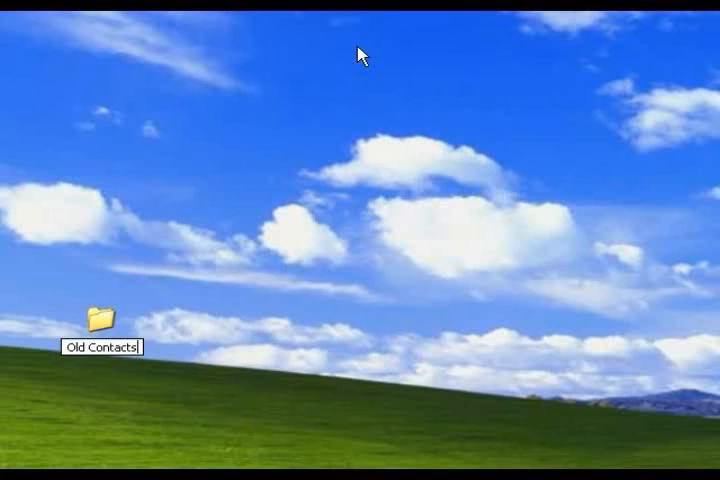
double_click(98, 318)
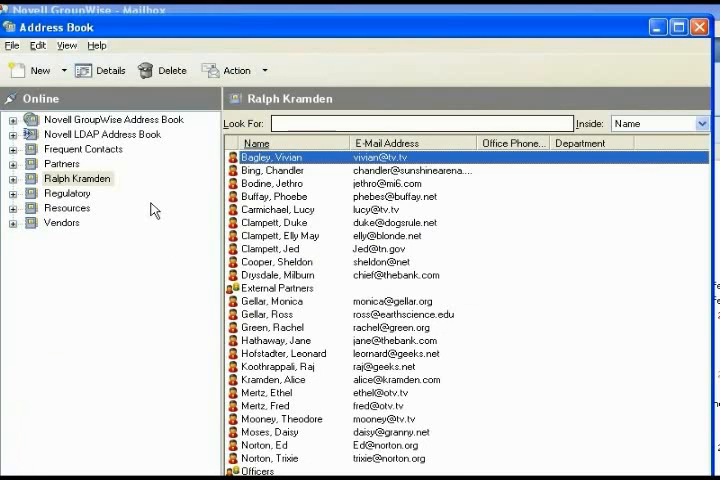
mouse_move(80, 184)
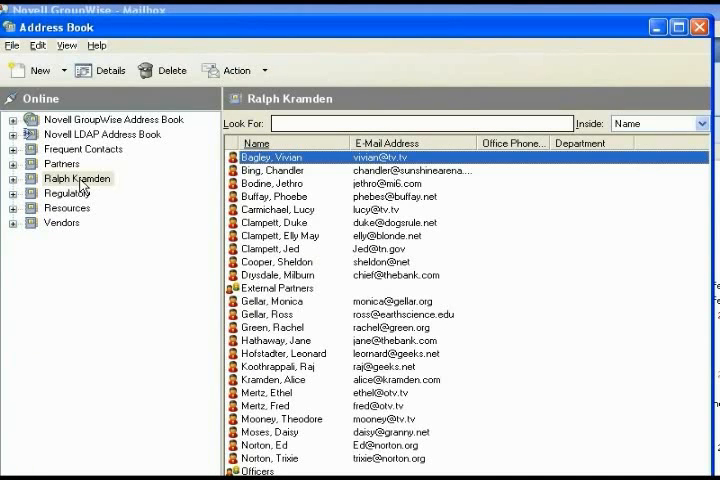
mouse_move(82, 150)
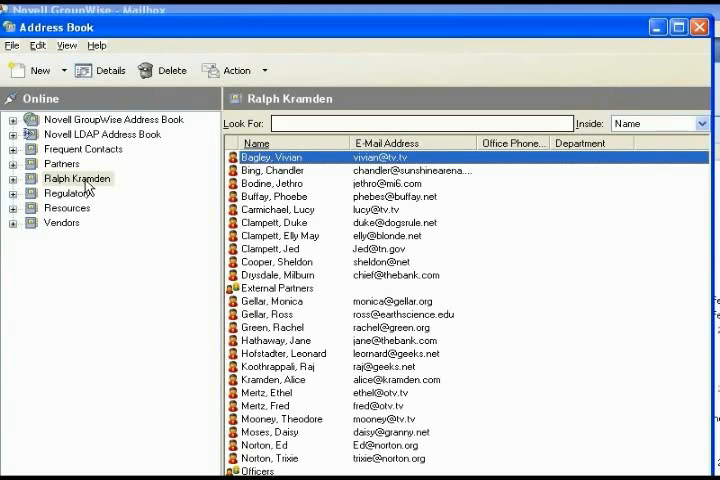
Expand Ralph Kramden's address book to show Officers, Weekly Review Meeting and External Partners groups.
left_click(12, 178)
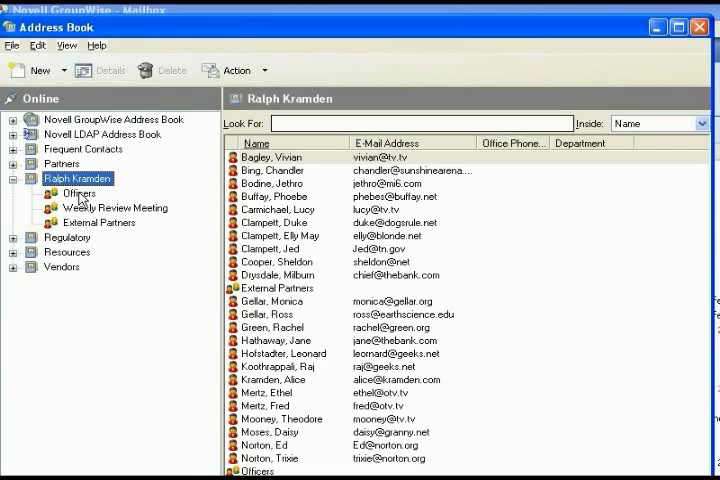
mouse_move(124, 220)
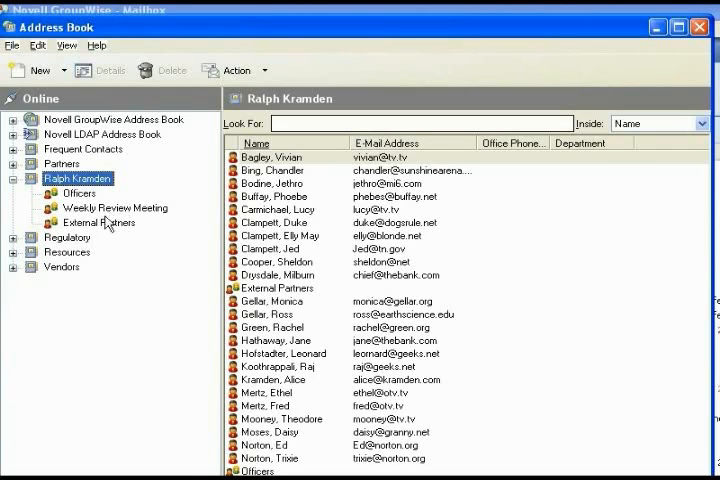
mouse_move(112, 236)
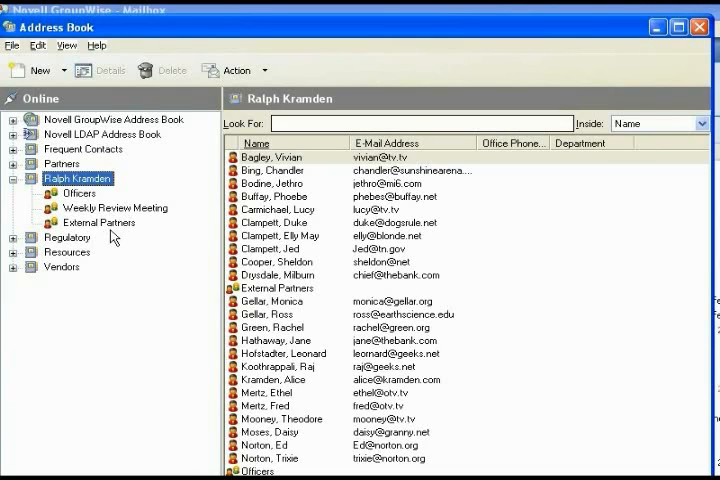
mouse_move(60, 176)
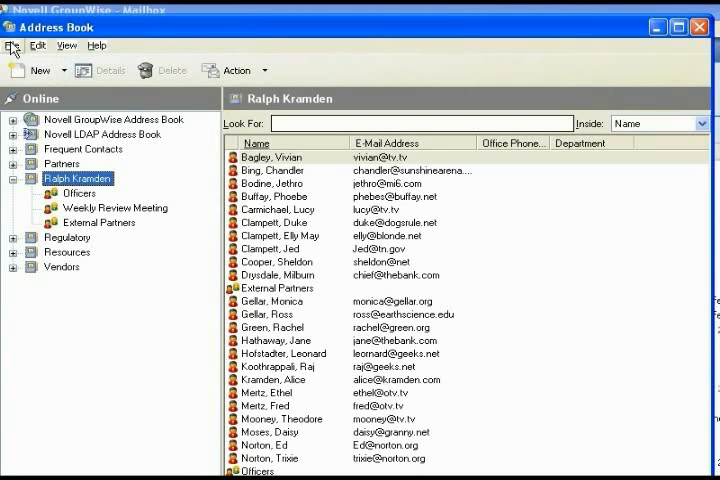
Create a new address book named 'Weekly Review Meeting'.
left_click(12, 46)
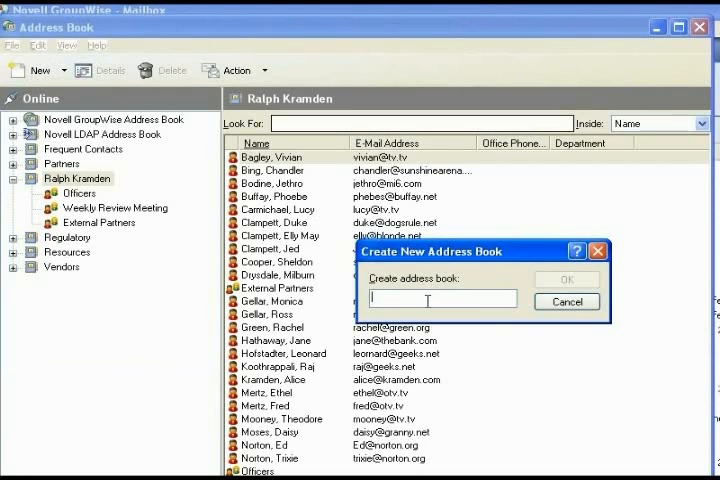
type("Weekly Review Mee")
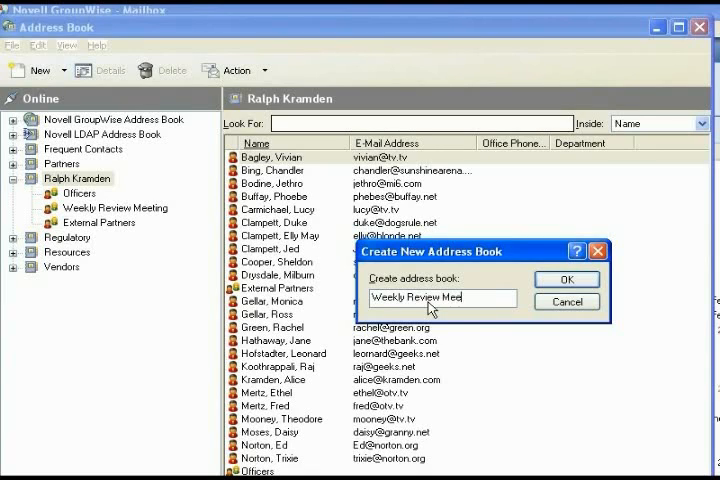
type("ting")
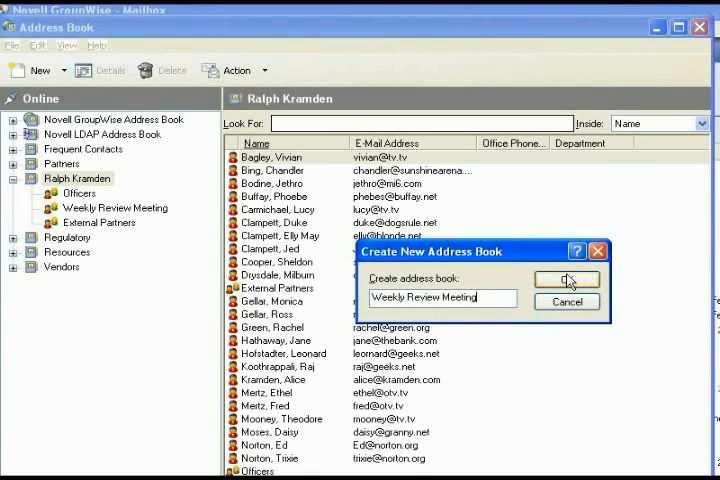
left_click(568, 280)
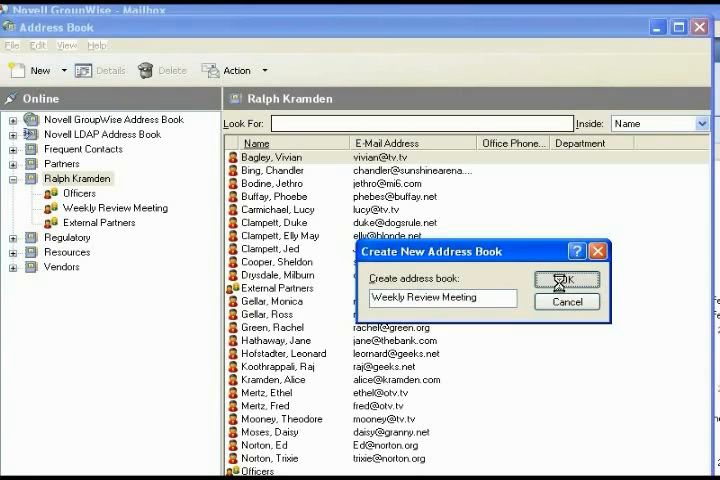
left_click(566, 280)
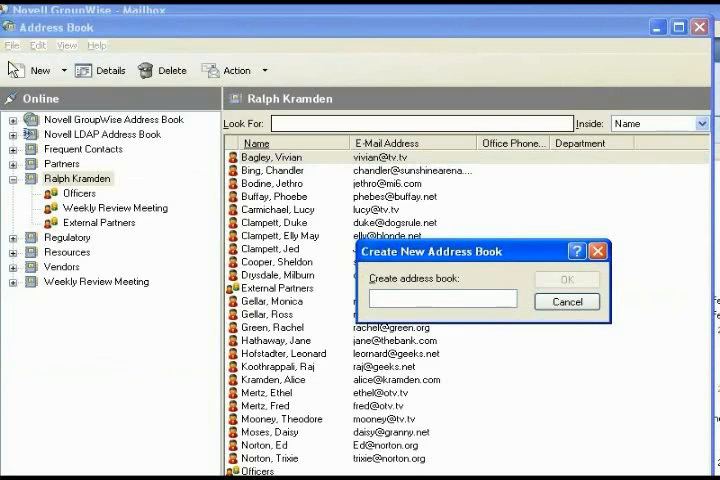
Create a second new address book named 'External Partners'.
type("External")
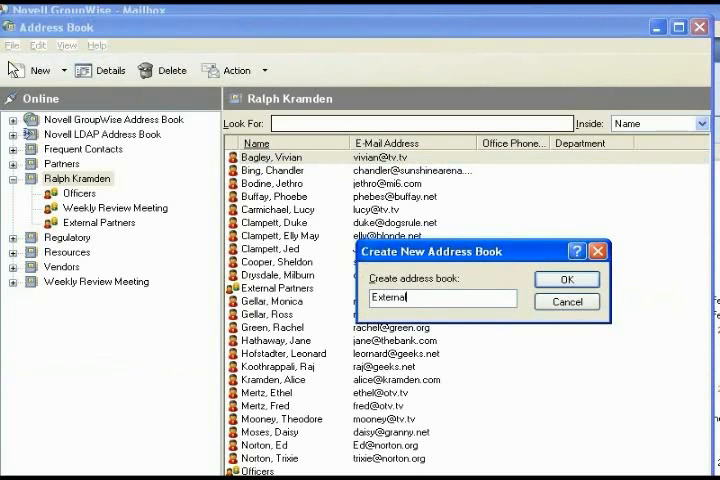
type("Partners")
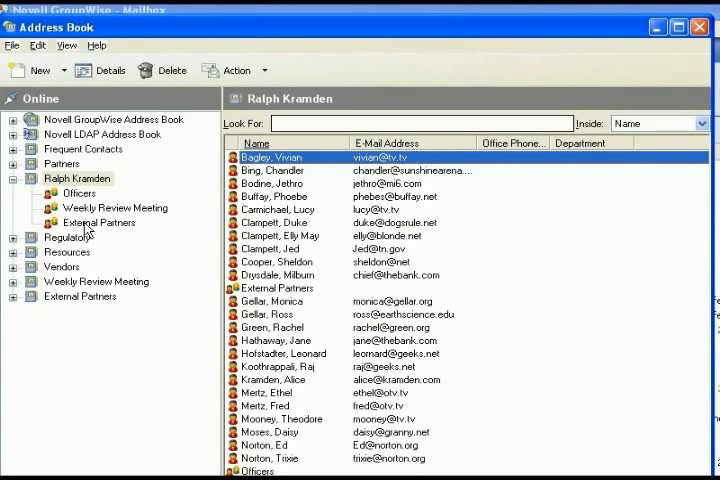
Show the members of Ralph Kramden's External Partners group.
left_click(100, 222)
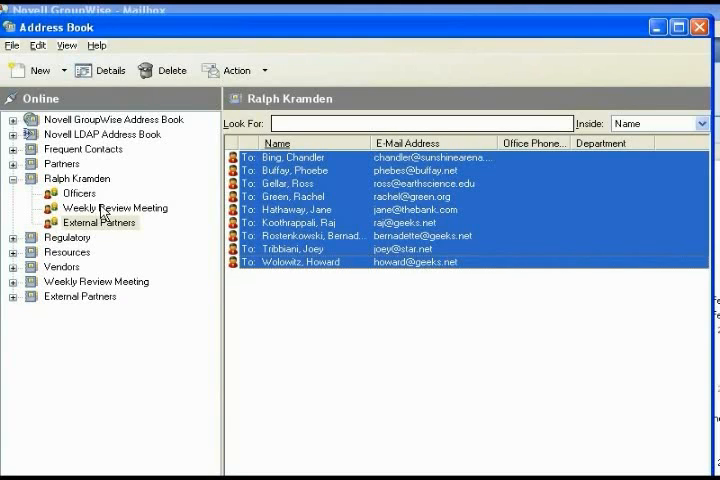
Select three of the five Weekly Review Meeting group contacts with Ctrl+click.
left_click(114, 208)
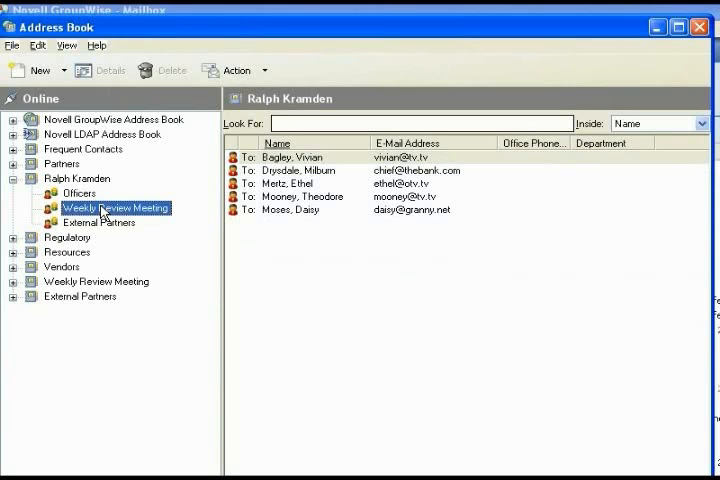
mouse_move(452, 200)
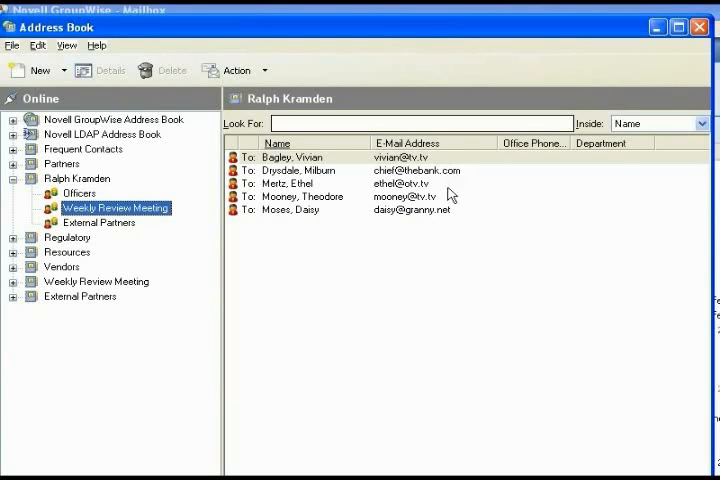
mouse_move(318, 178)
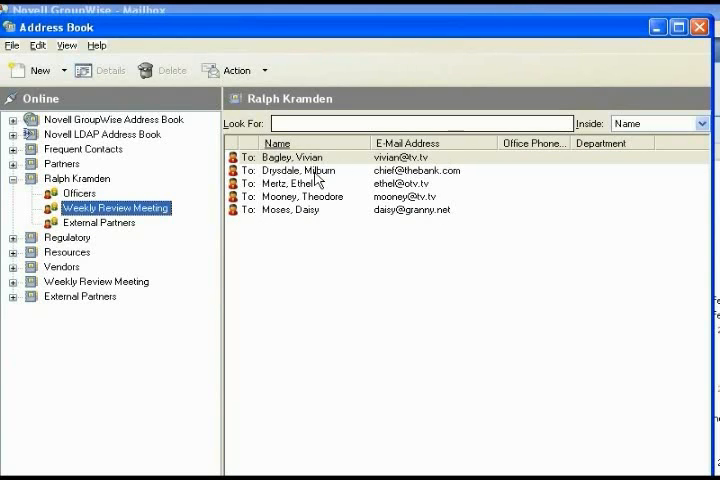
left_click(298, 170)
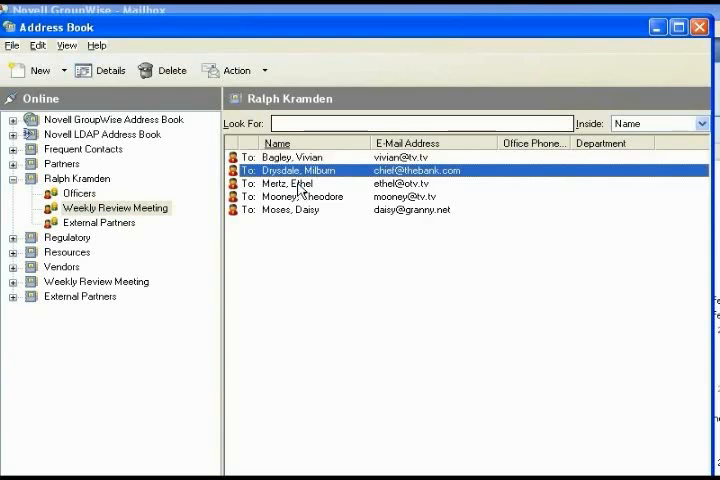
left_click(300, 210)
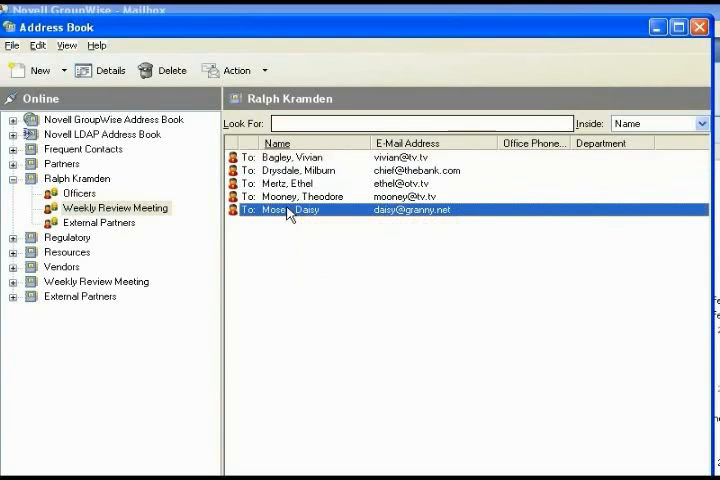
mouse_move(112, 288)
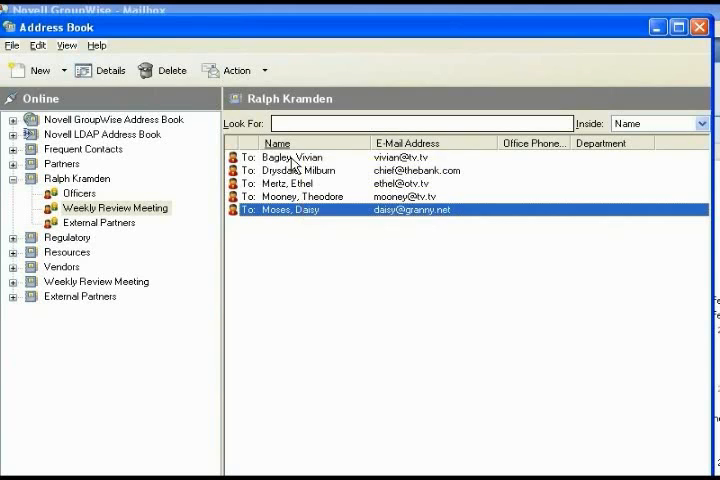
left_click(292, 156)
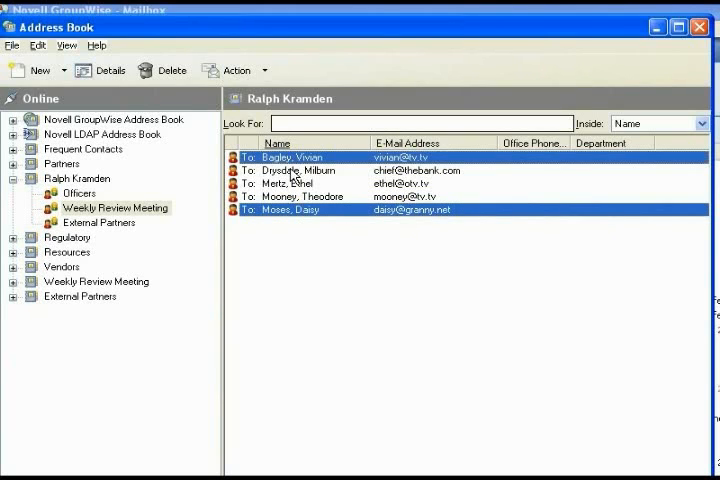
left_click(300, 170)
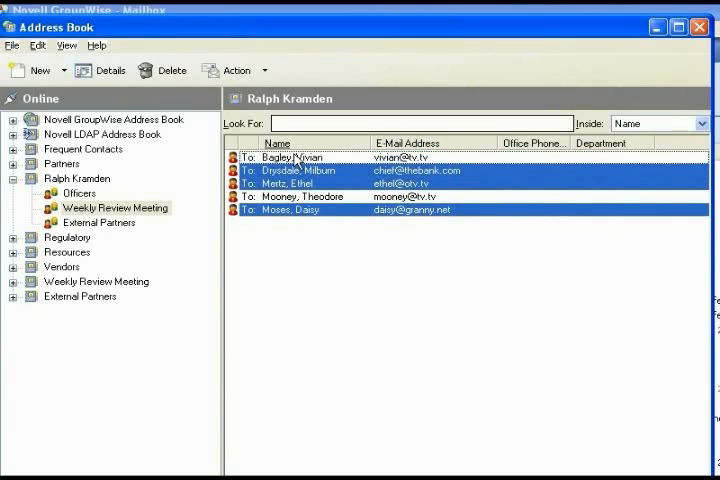
mouse_move(266, 184)
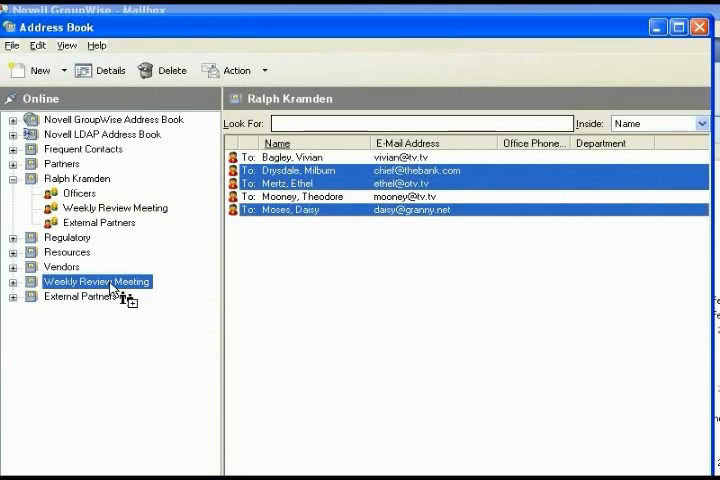
Copy the selected contacts into Weekly Review Meeting, verify them, then view External Partners.
left_click(114, 208)
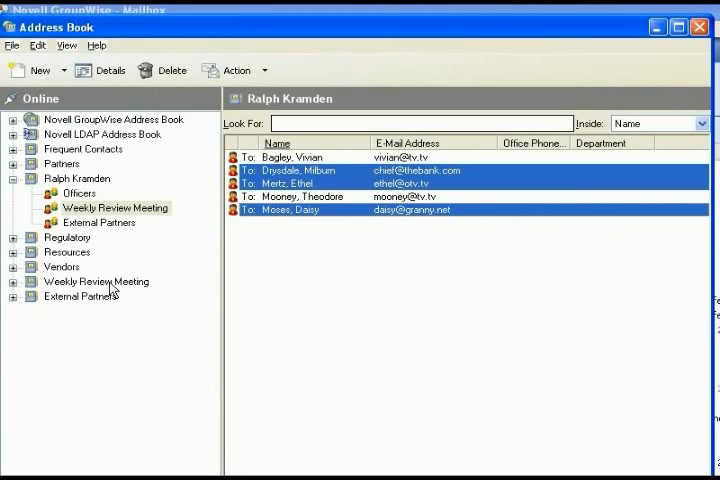
mouse_move(64, 298)
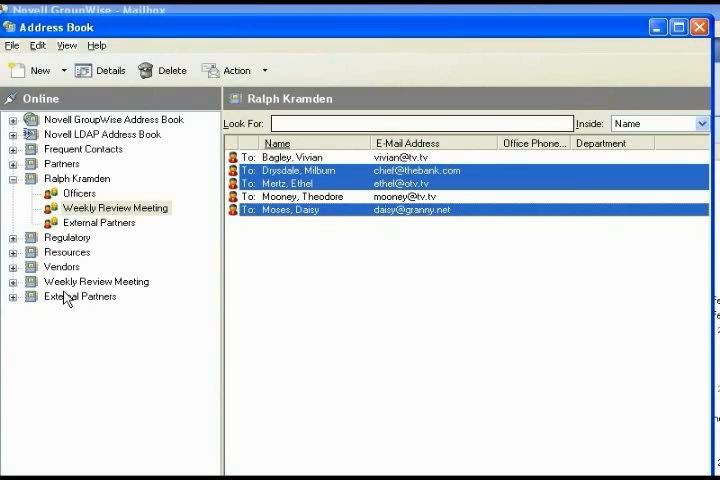
left_click(96, 280)
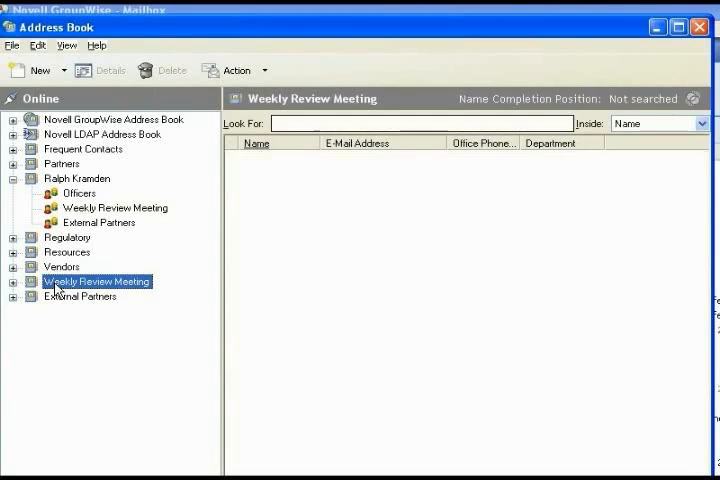
left_click(96, 280)
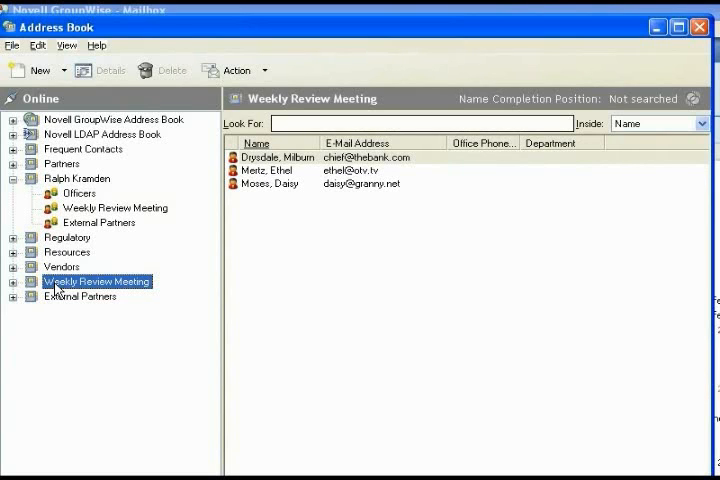
left_click(80, 296)
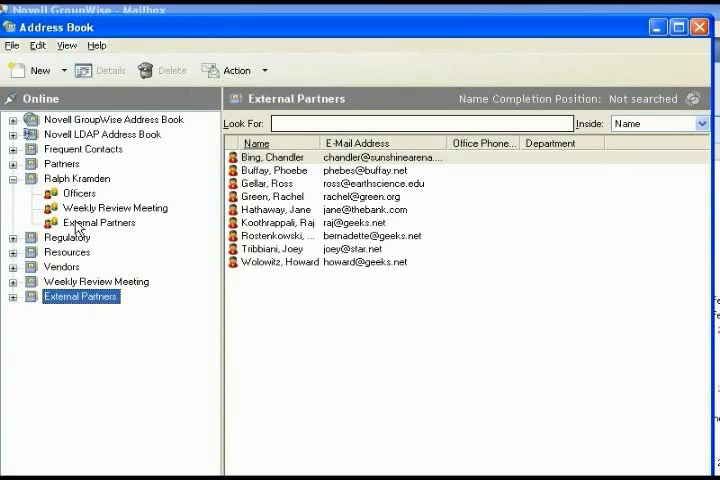
Delete the Officers and Weekly Review Meeting groups, leaving External Partners selected.
right_click(78, 192)
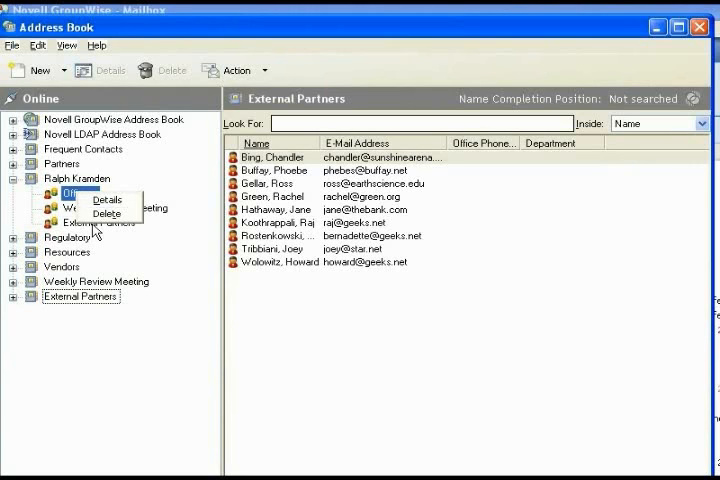
left_click(106, 212)
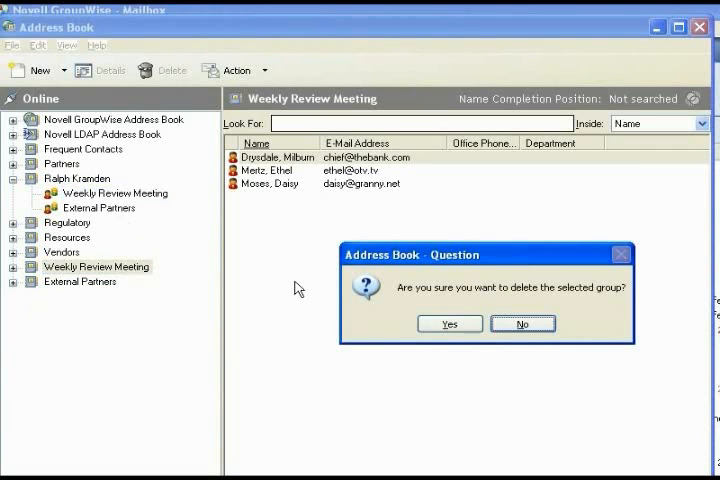
left_click(448, 324)
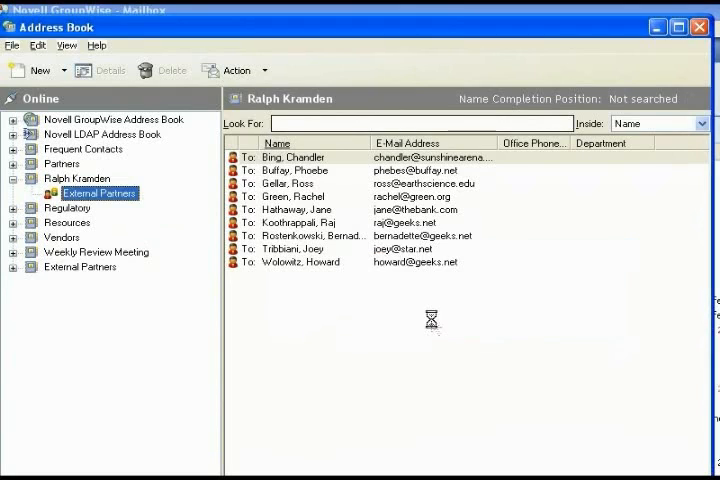
left_click(76, 178)
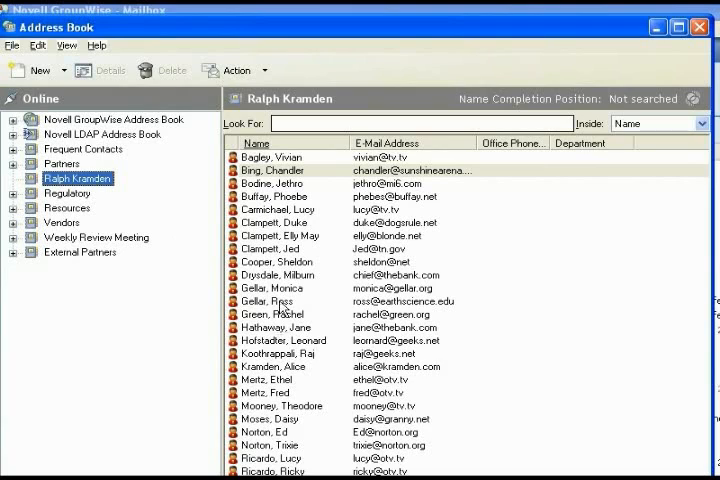
mouse_move(284, 330)
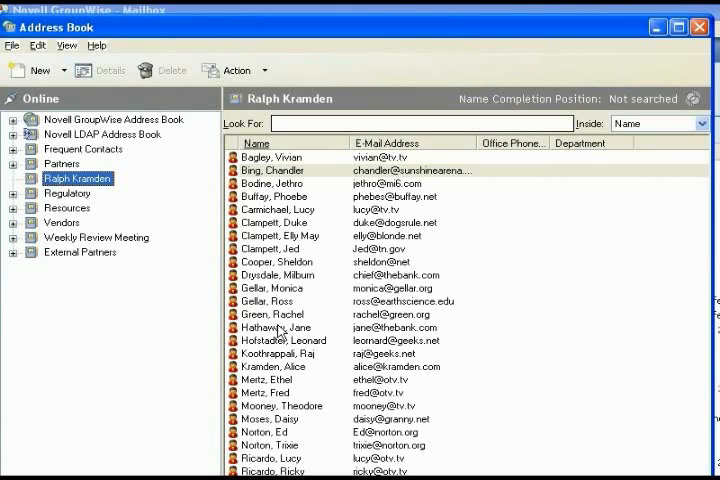
mouse_move(312, 190)
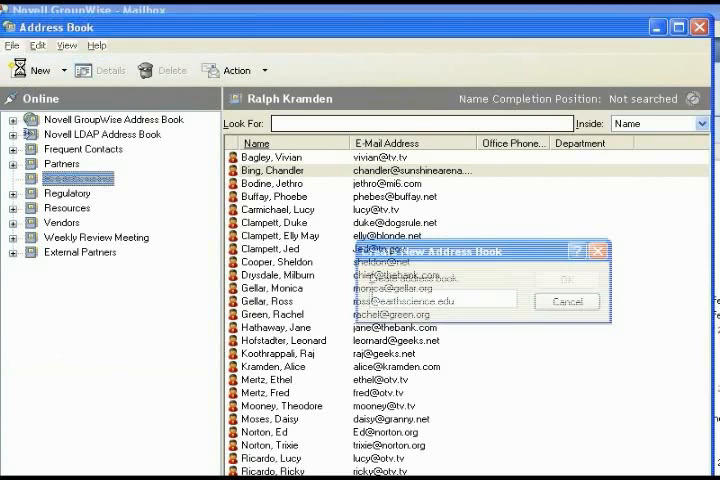
Create the 'Export' address book and Ctrl+click several personal contacts to copy into it.
type("Exp")
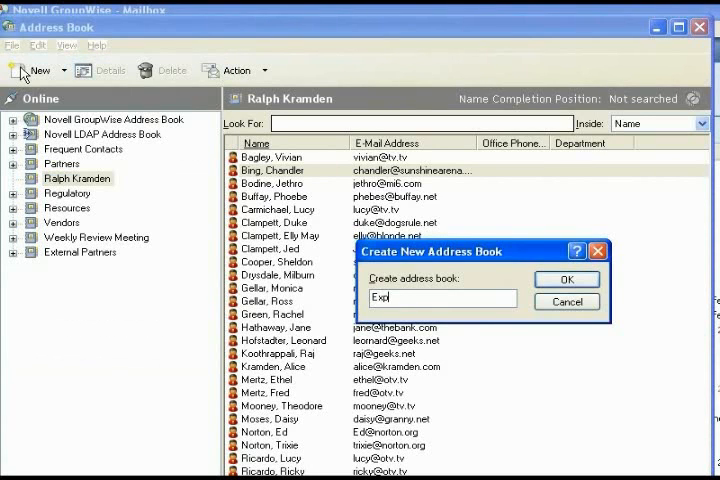
left_click(568, 280)
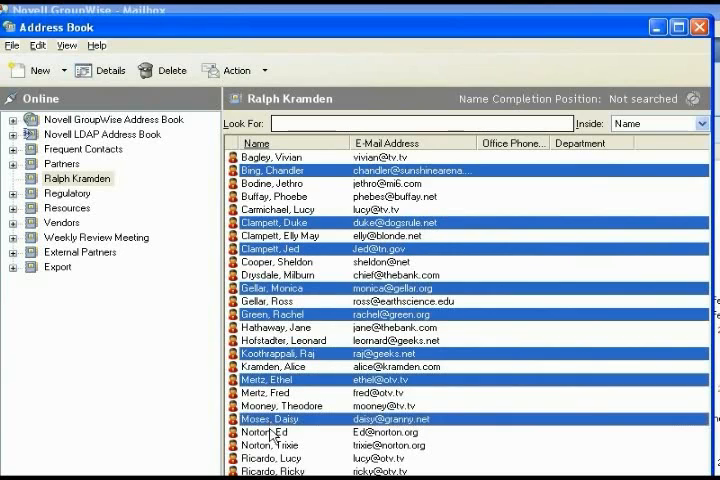
left_click(268, 432)
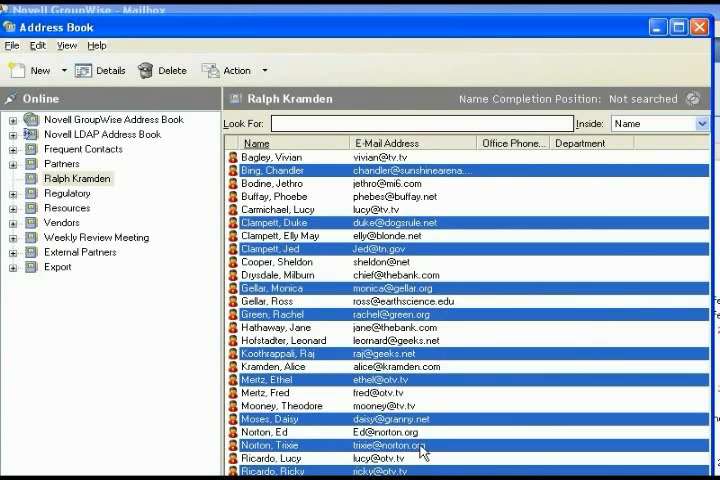
left_click(290, 156)
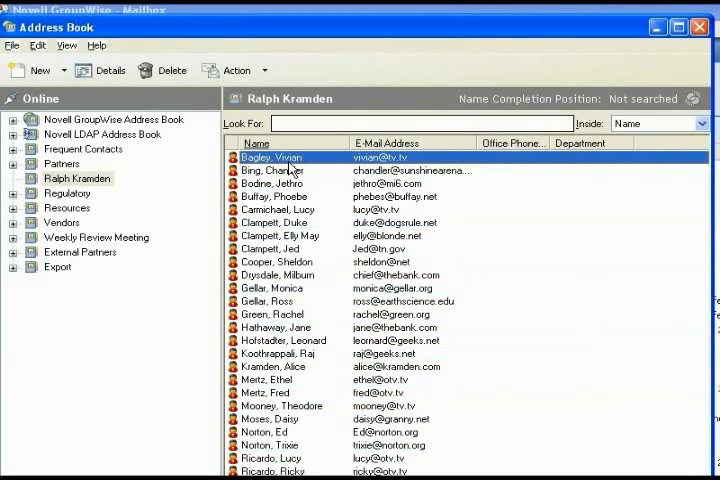
left_click(290, 274)
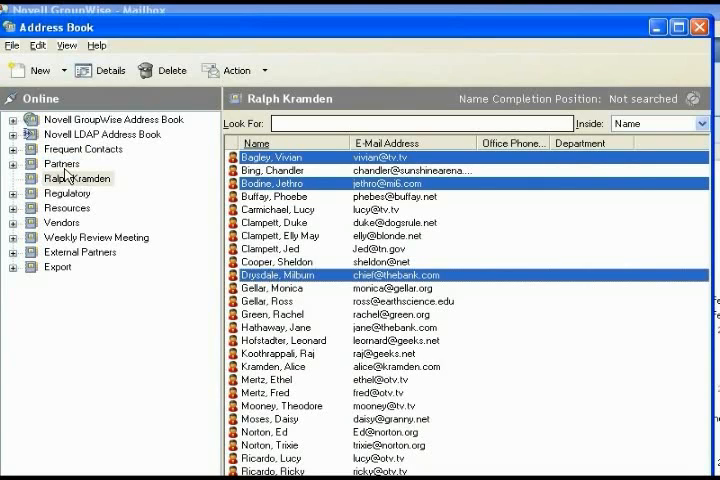
mouse_move(104, 200)
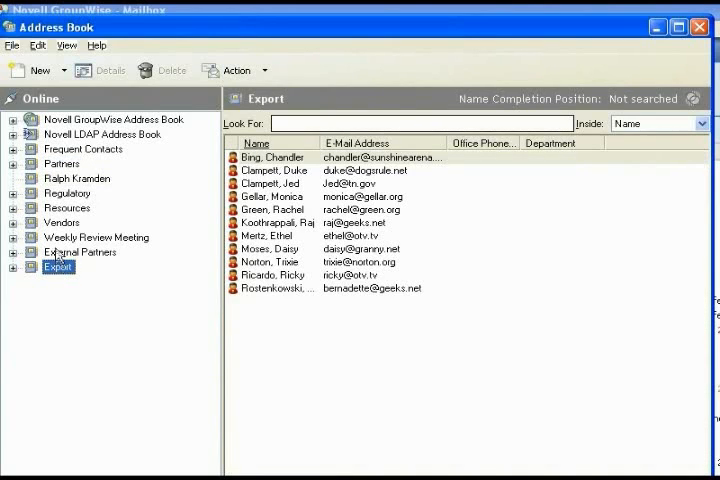
Browse from Ralph Kramden's contacts to the Partners address book's contact list.
left_click(96, 236)
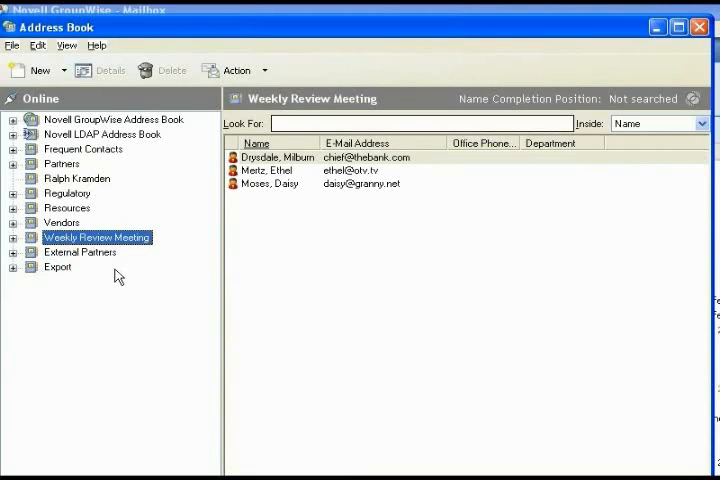
mouse_move(82, 172)
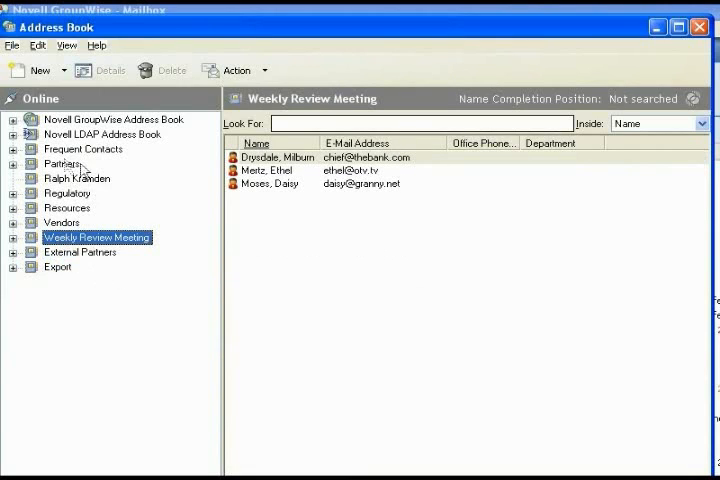
left_click(76, 178)
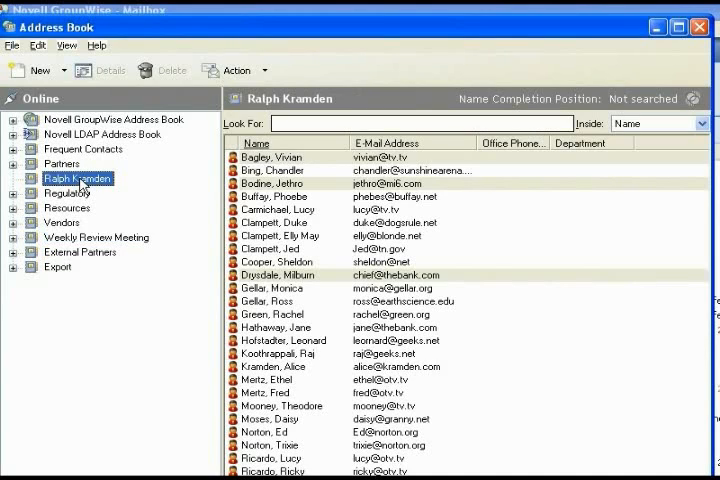
mouse_move(84, 150)
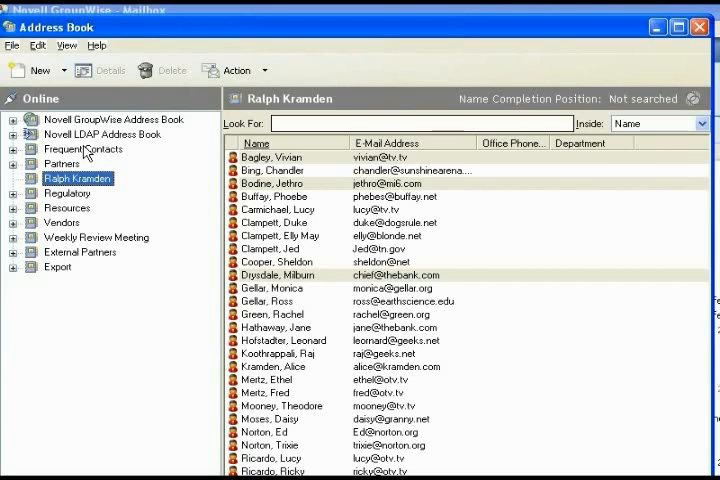
mouse_move(44, 276)
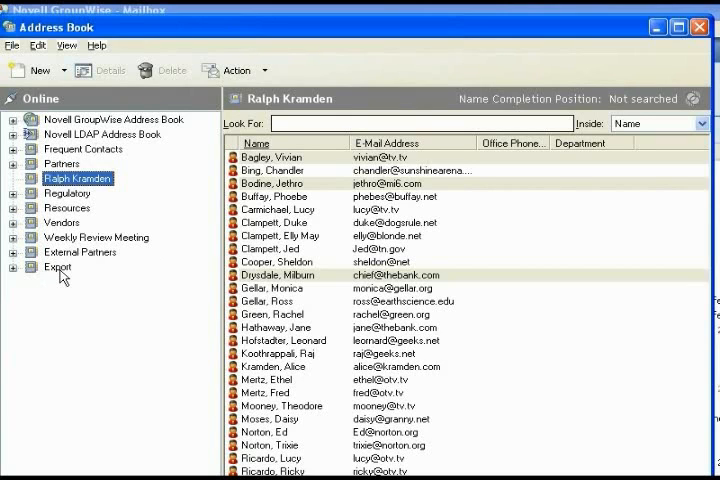
left_click(68, 164)
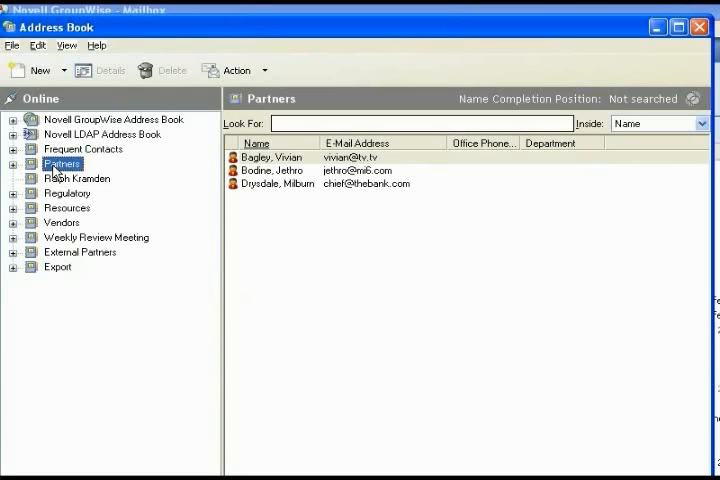
Export Partners as Partners.NAB in Novell Address Book format into Old Contacts.
right_click(62, 164)
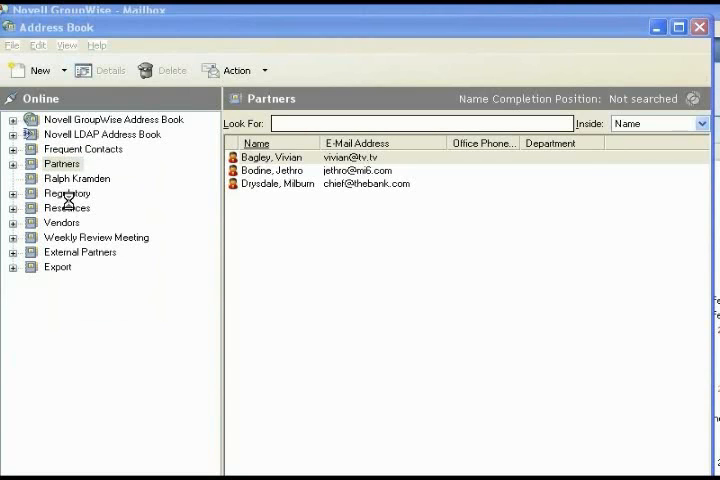
left_click(56, 268)
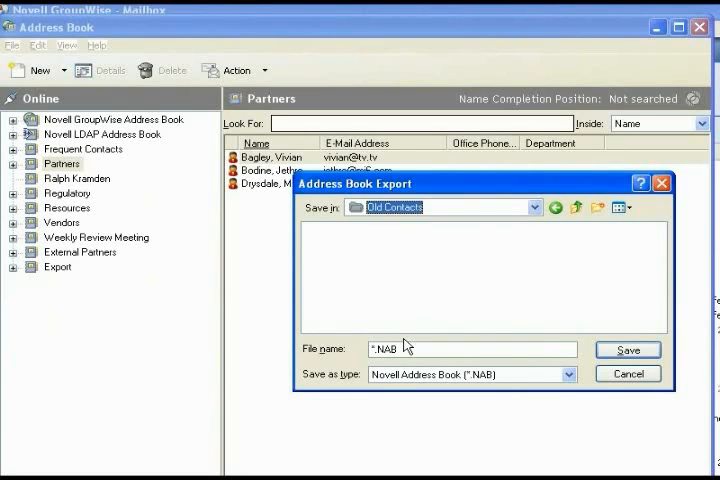
mouse_move(448, 356)
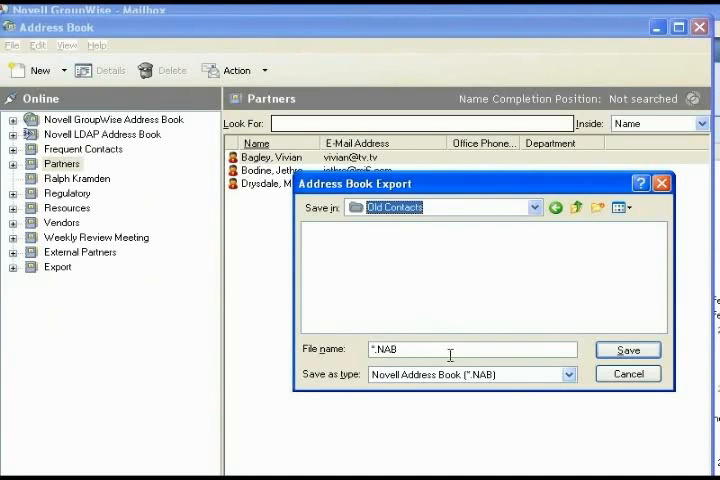
left_click(570, 374)
type("Part")
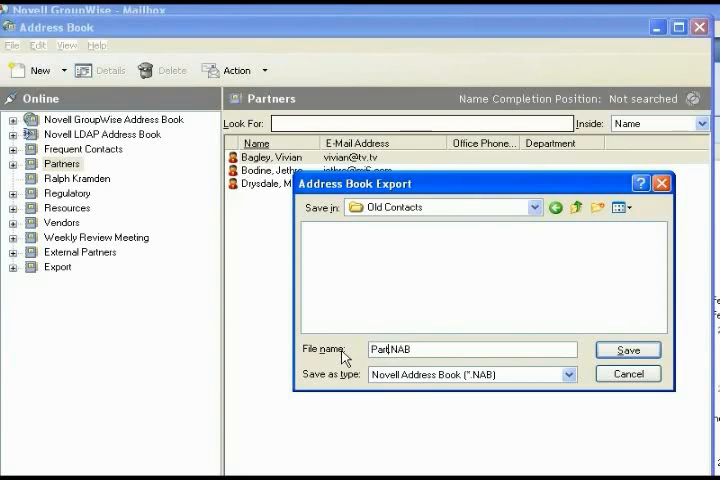
type("ners")
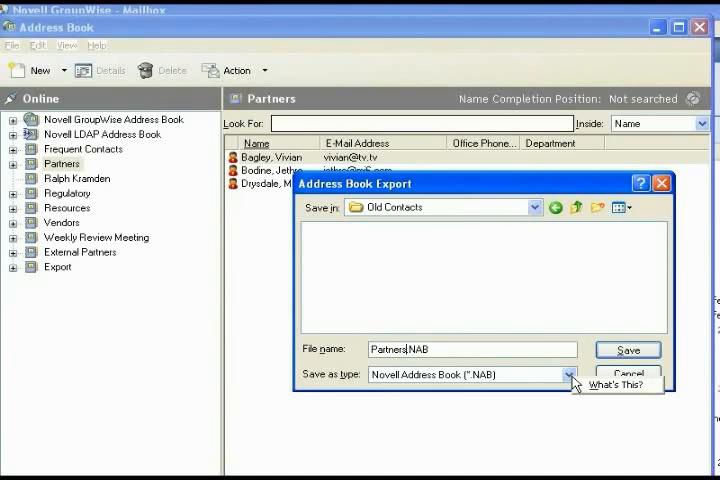
left_click(572, 374)
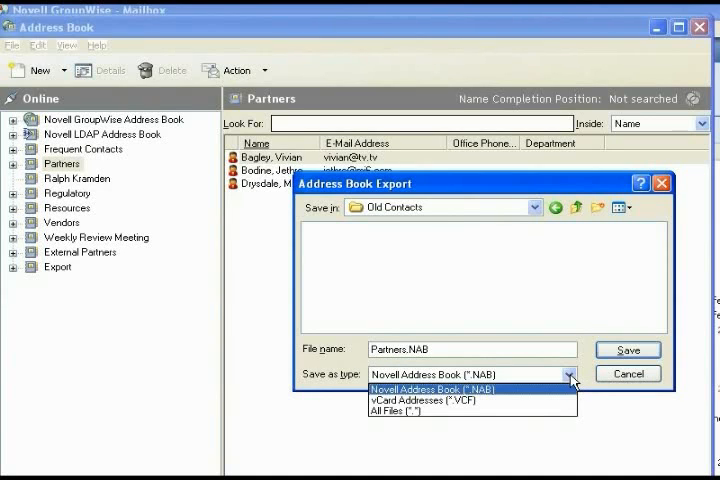
left_click(464, 388)
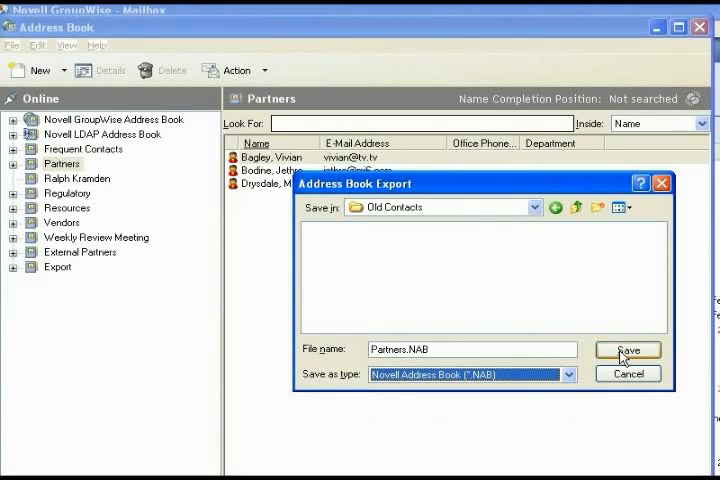
left_click(628, 350)
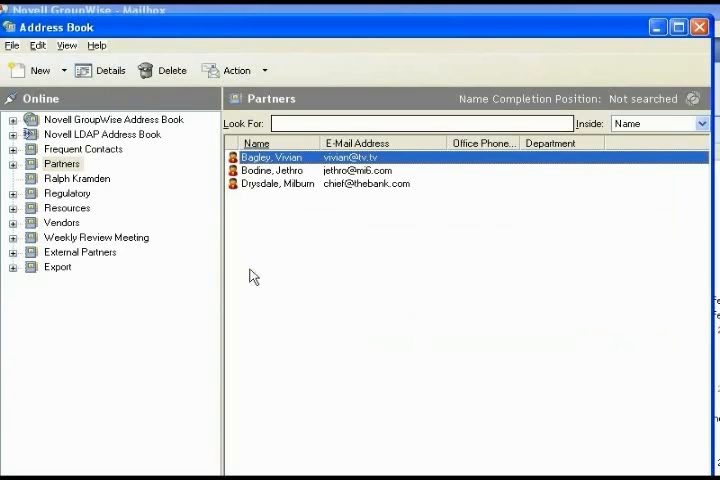
Export the Weekly Review Meeting address book as a .NAB file into Old Contacts.
left_click(96, 236)
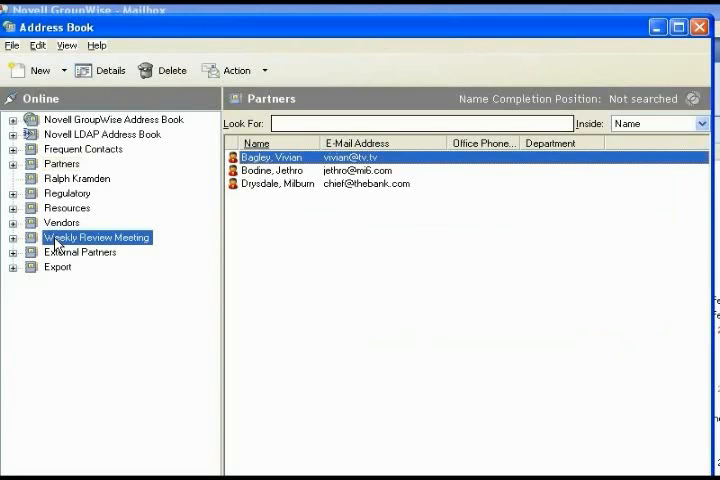
left_click(96, 236)
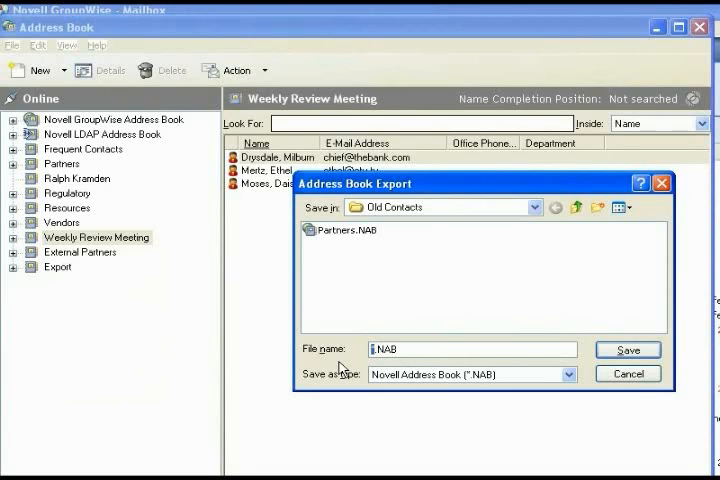
type("Weekly Re")
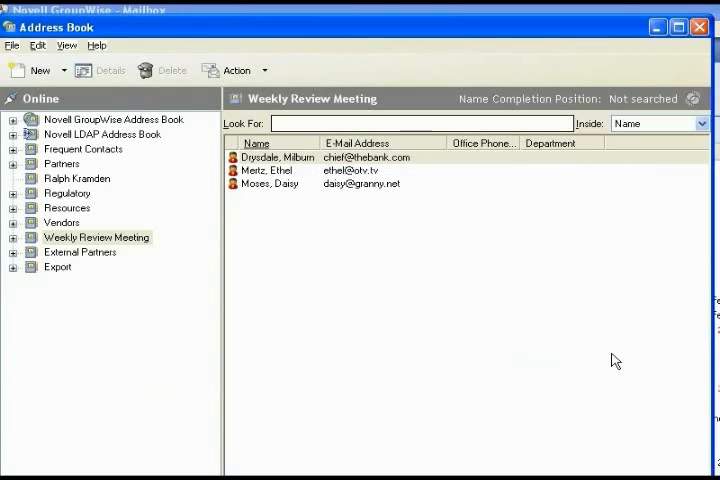
left_click(276, 156)
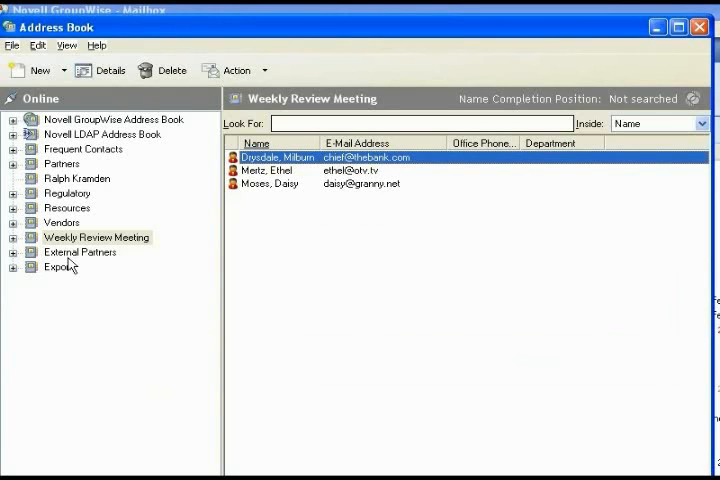
Export the External Partners address book, naming the file 'Exte...' in Old Contacts.
left_click(80, 252)
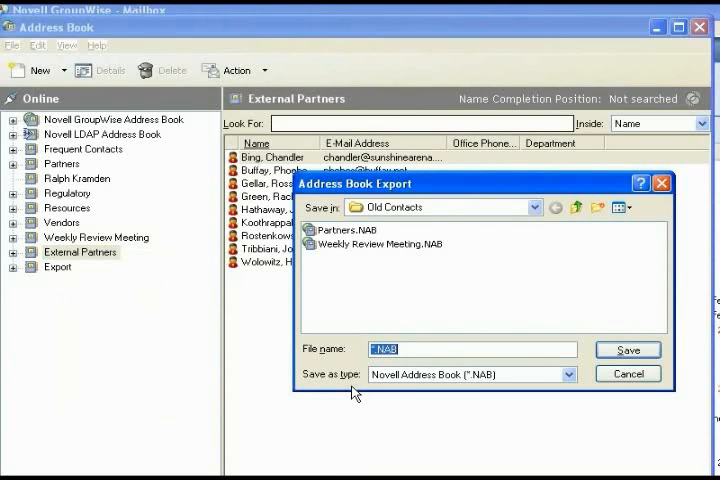
left_click(470, 348)
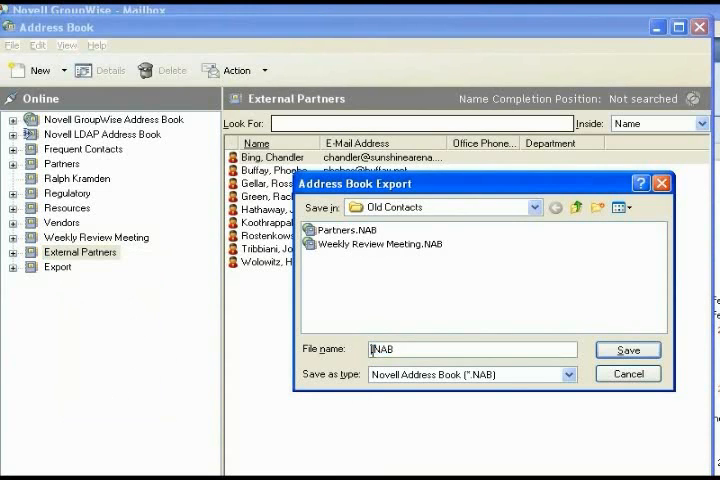
type("Exte")
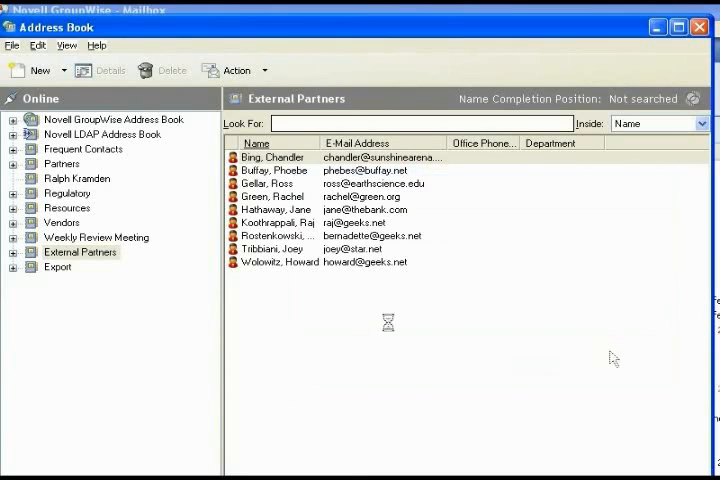
Export the Export address book as a .NAB file into Old Contacts.
right_click(58, 268)
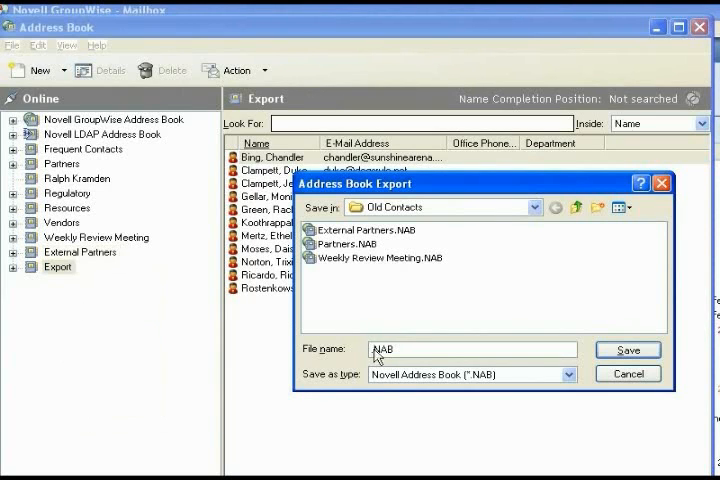
left_click(628, 350)
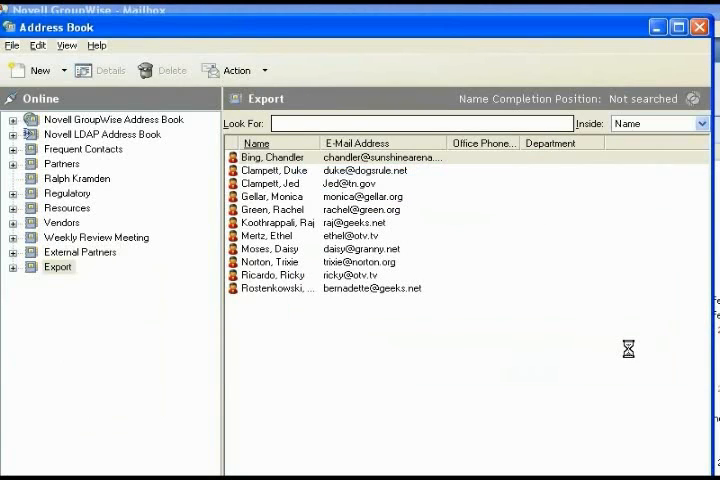
left_click(272, 156)
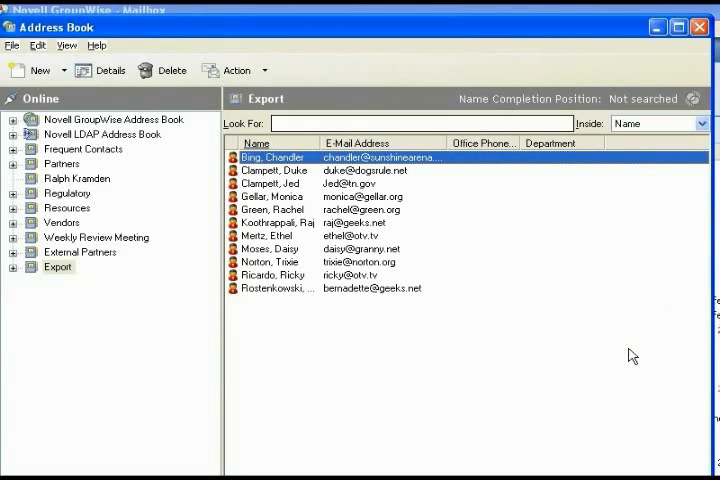